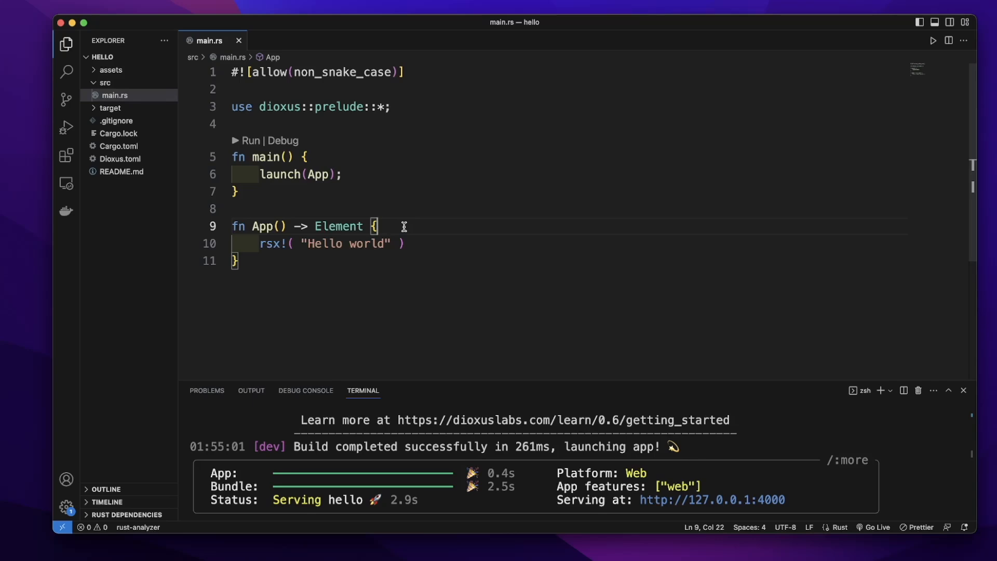
mouse_move(410, 230)
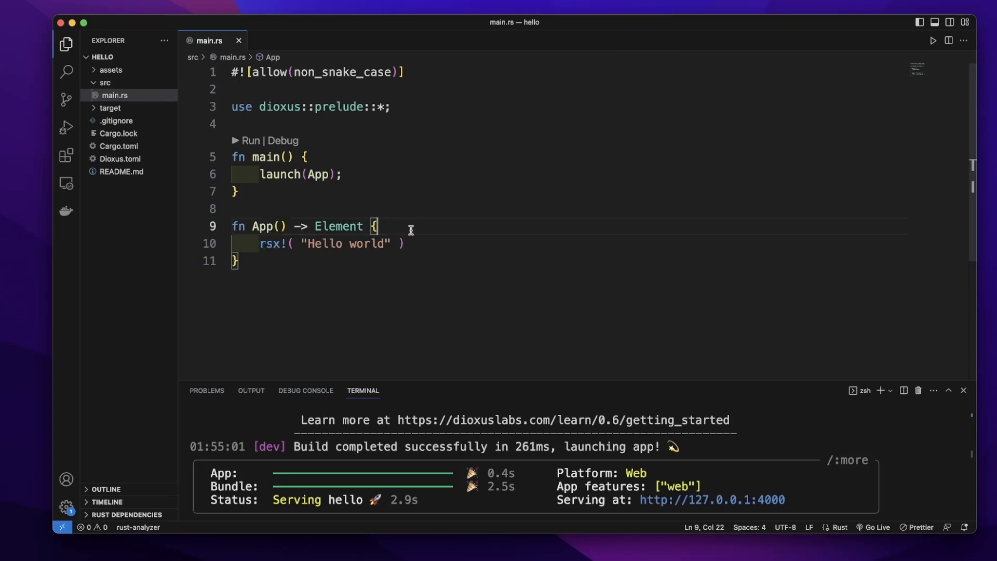
type("let message")
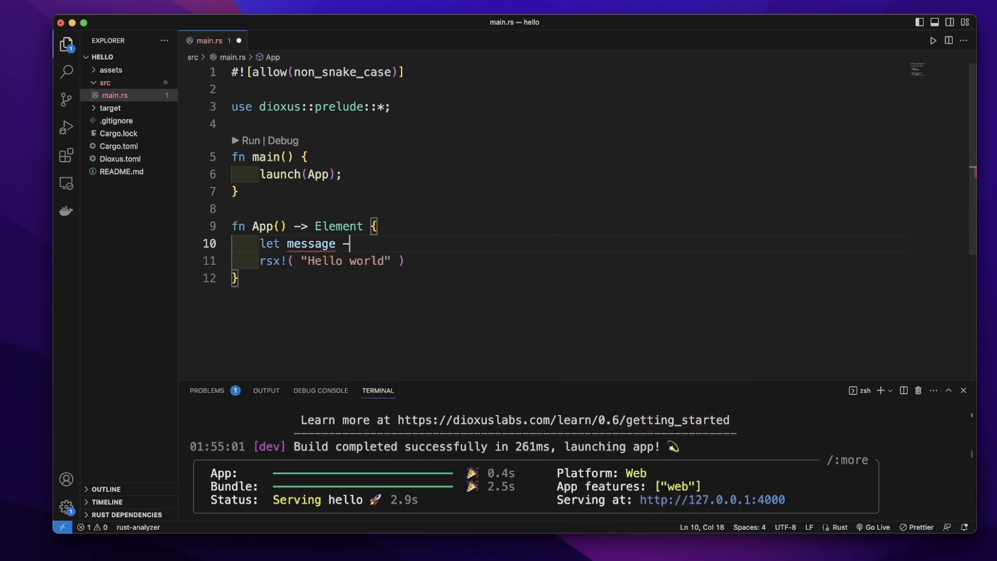
type("= \"\"")
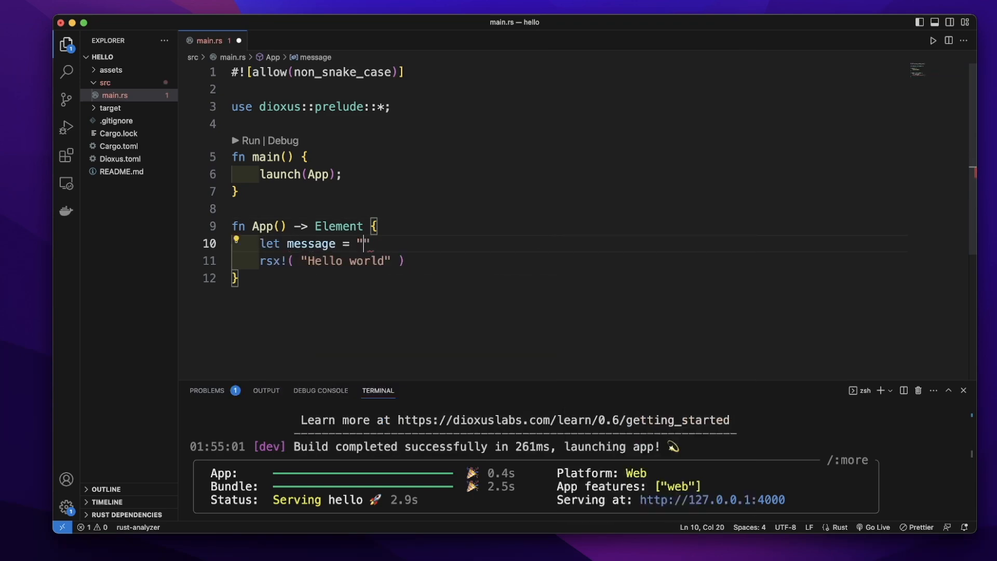
type(": &str = \"Hello")
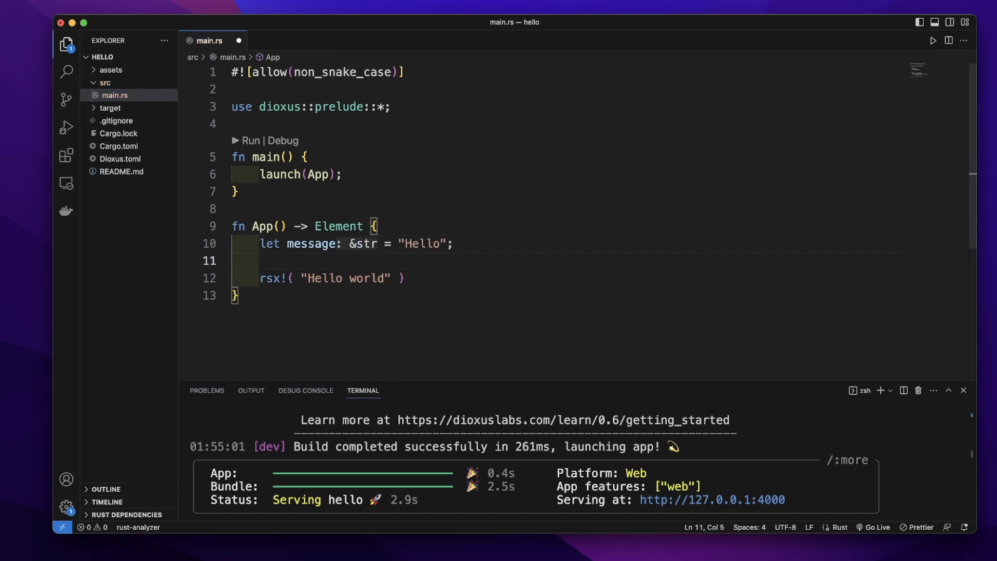
type("let")
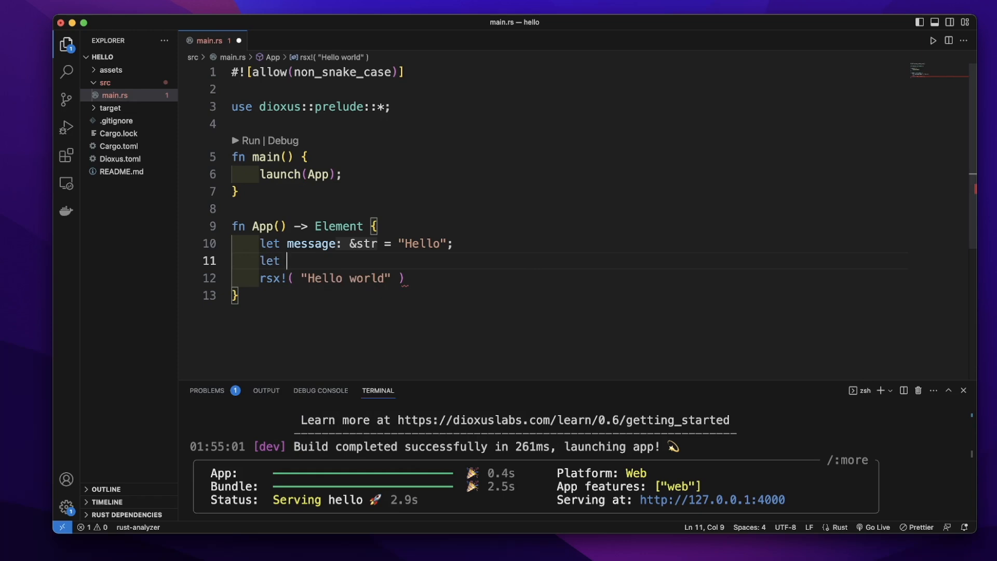
type("number =")
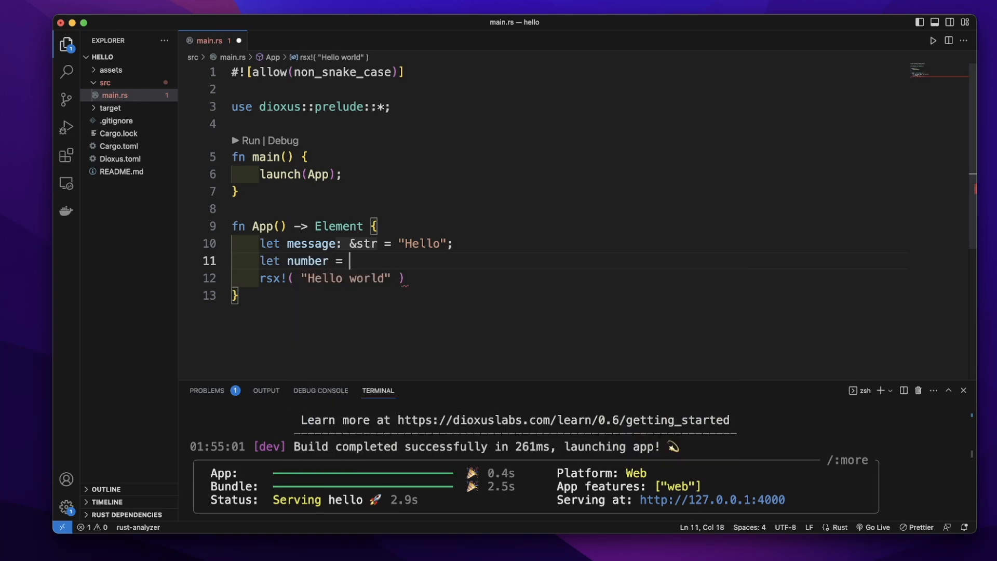
type(": i32 = 10;")
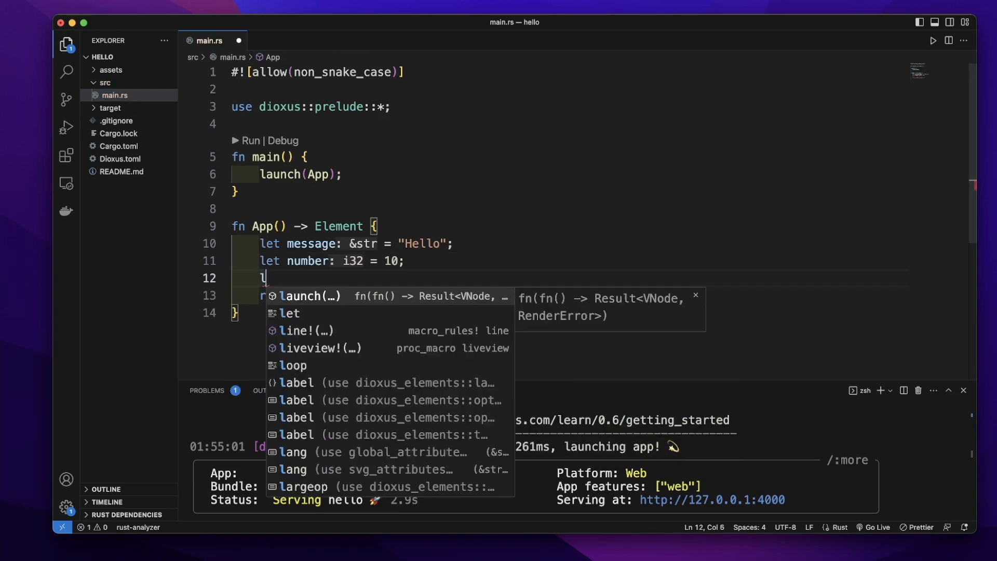
type("et is_valid =")
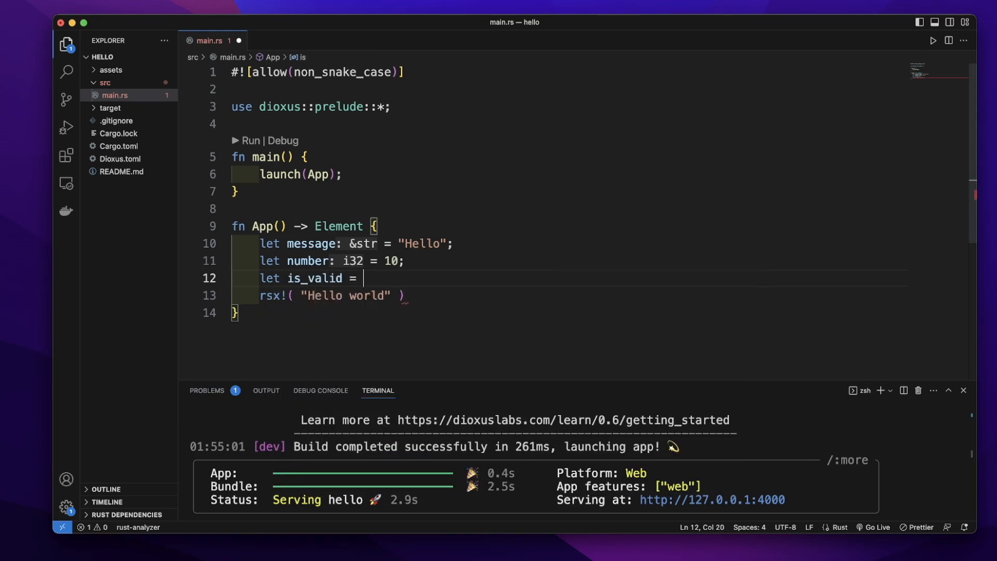
type("true;")
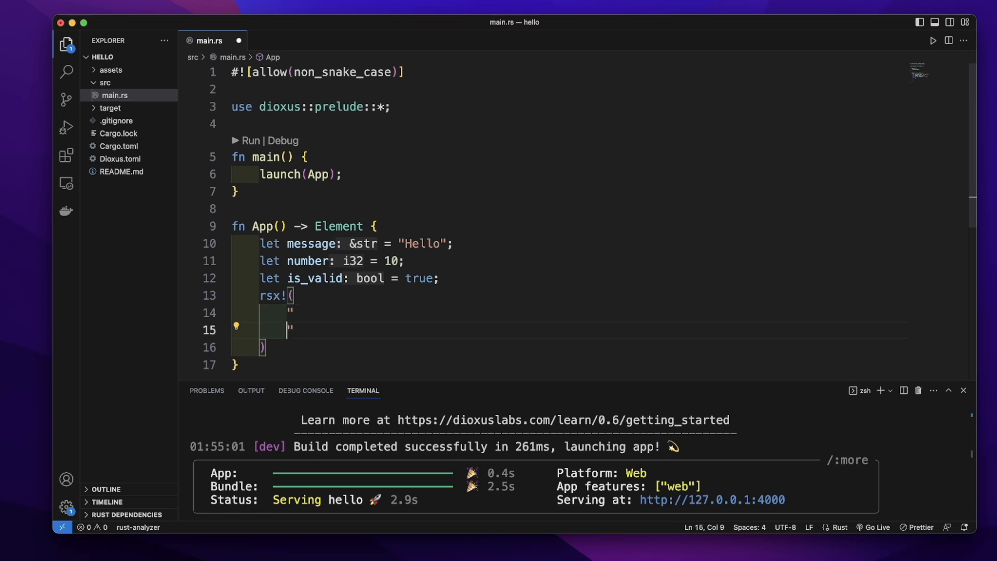
type("message: {")
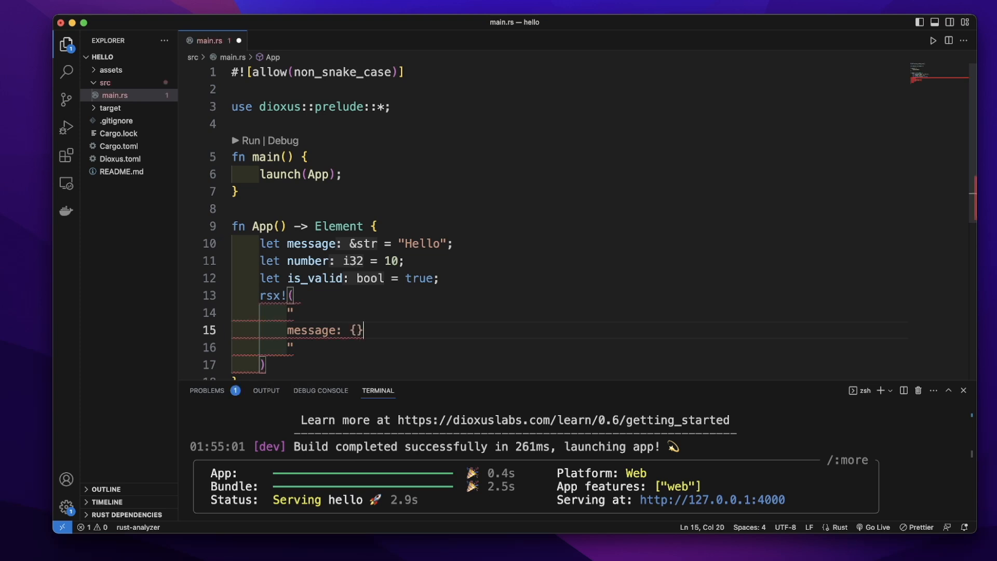
type("message")
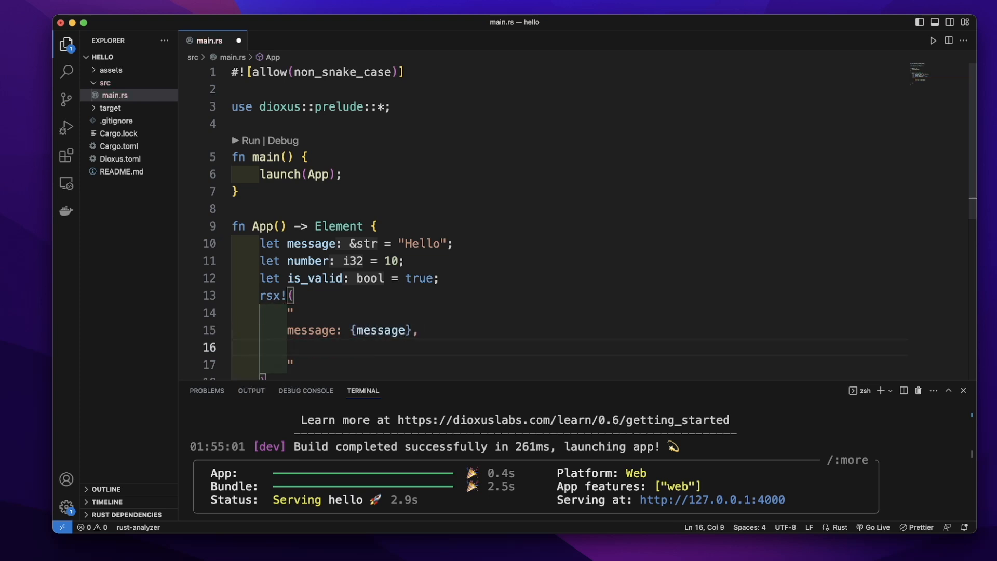
type("number :")
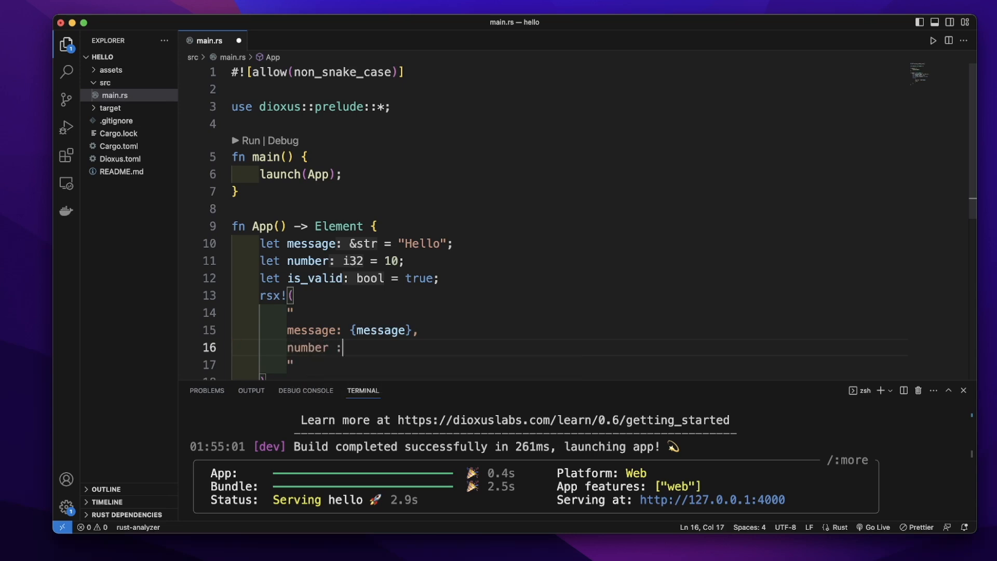
type("{}")
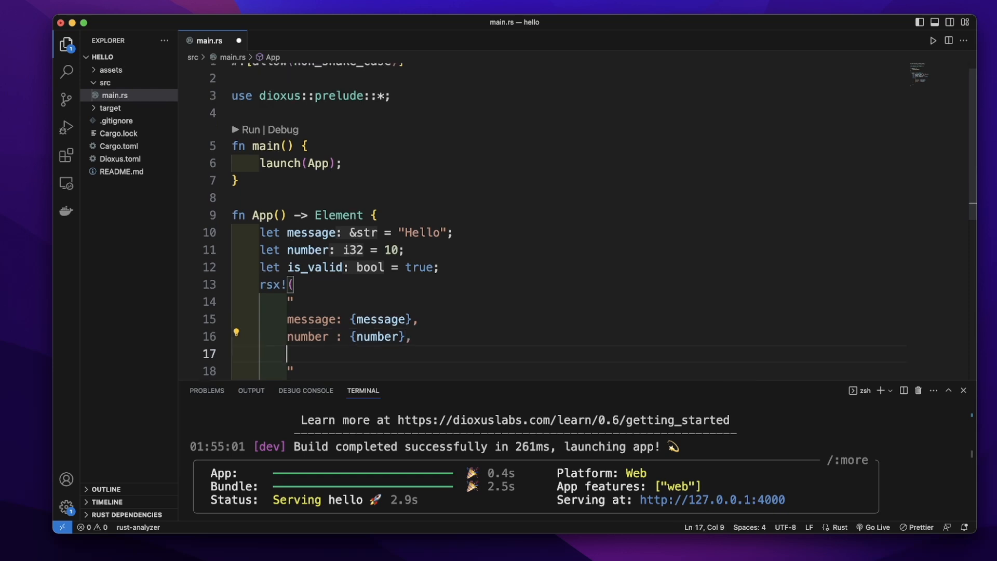
type("is_valid: {")
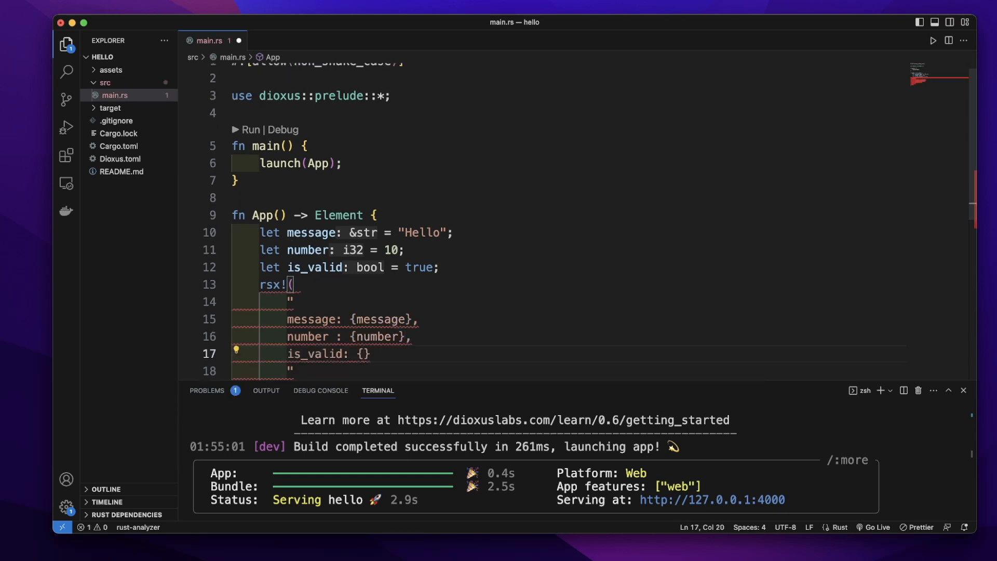
type("is_valid")
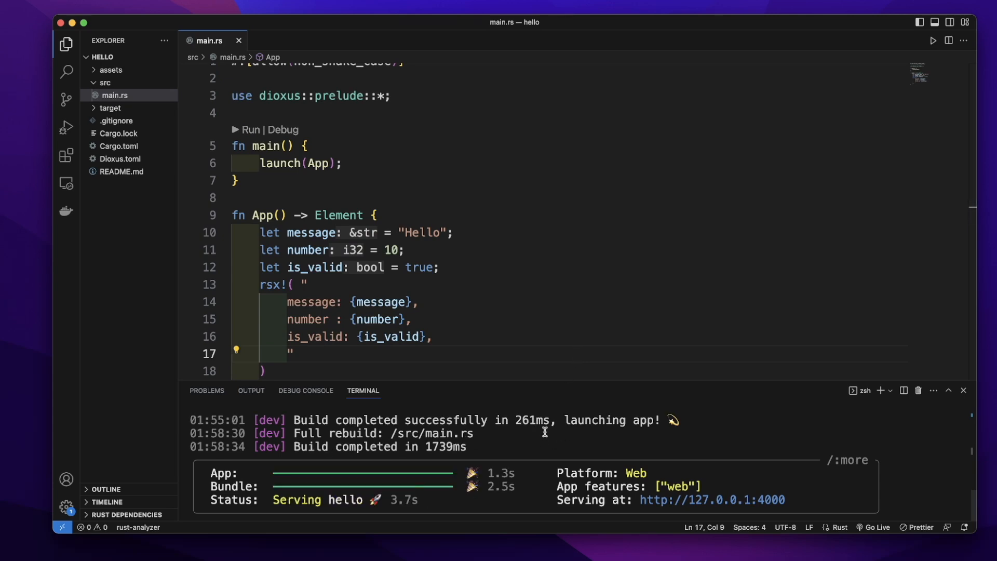
mouse_move(671, 321)
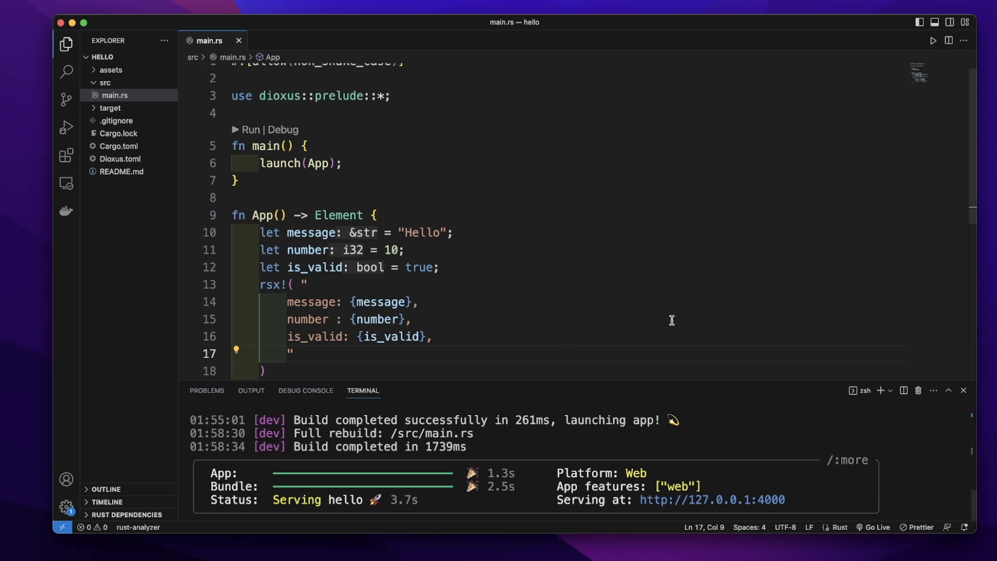